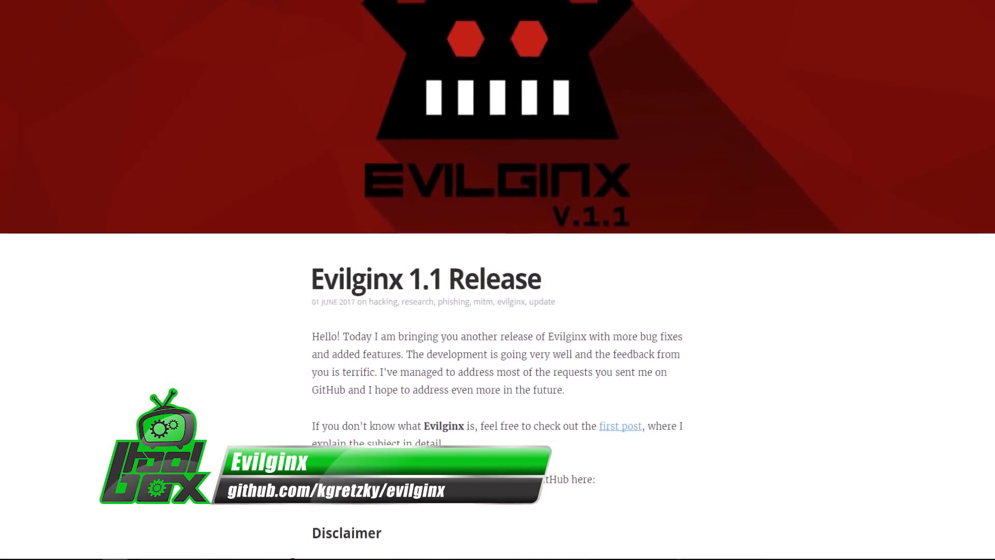
# Scroll down through the Evilginx 1.1 release post to read it
pyautogui.scroll(-3)
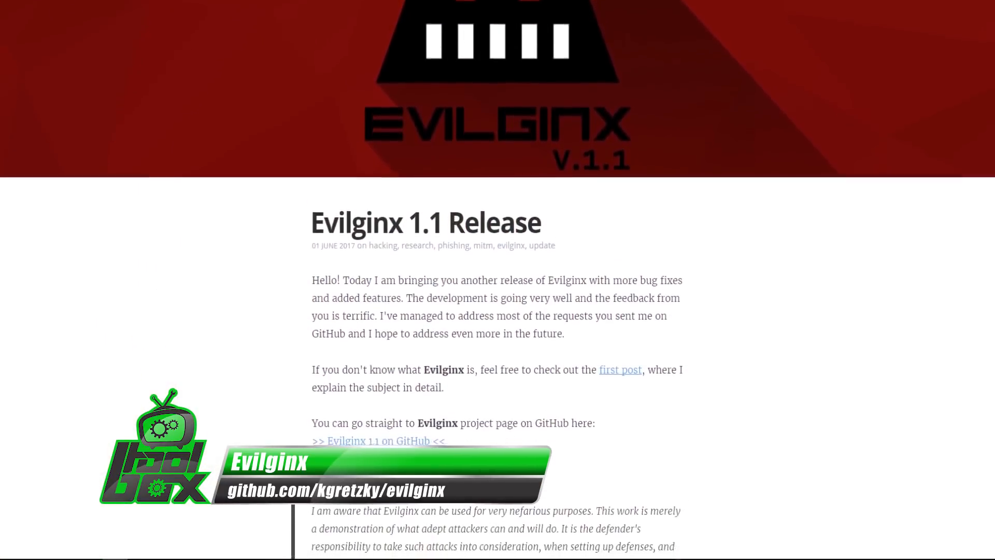
pyautogui.scroll(-3)
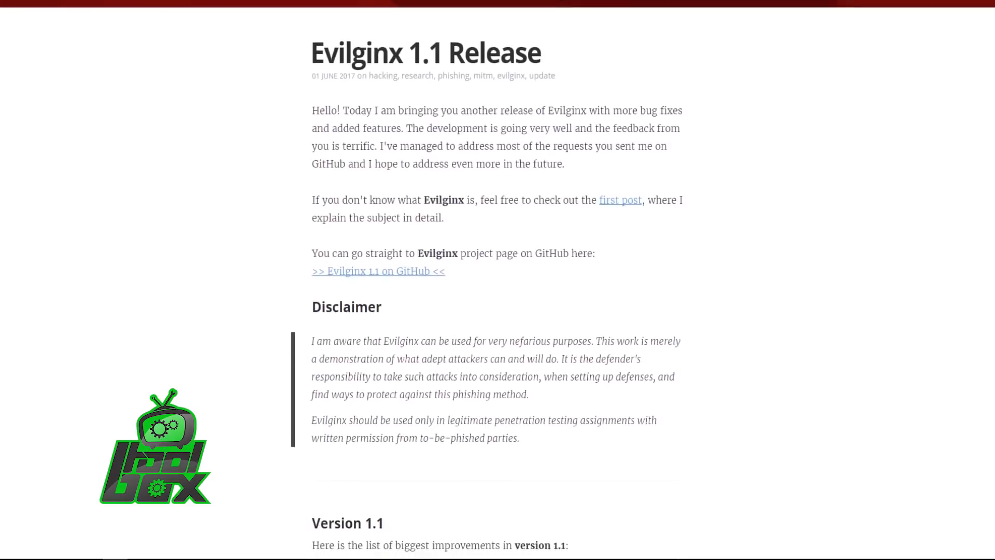
pyautogui.scroll(-3)
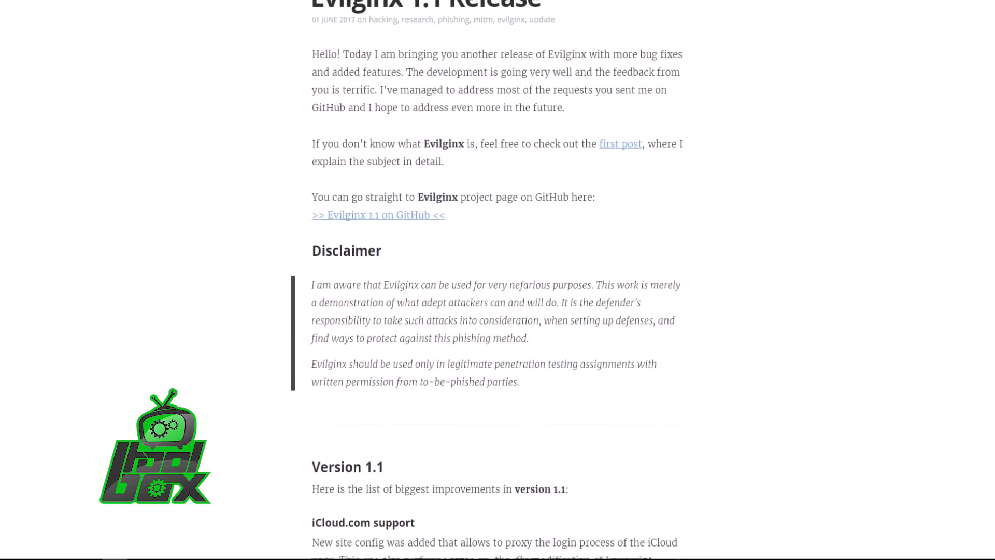
pyautogui.scroll(-3)
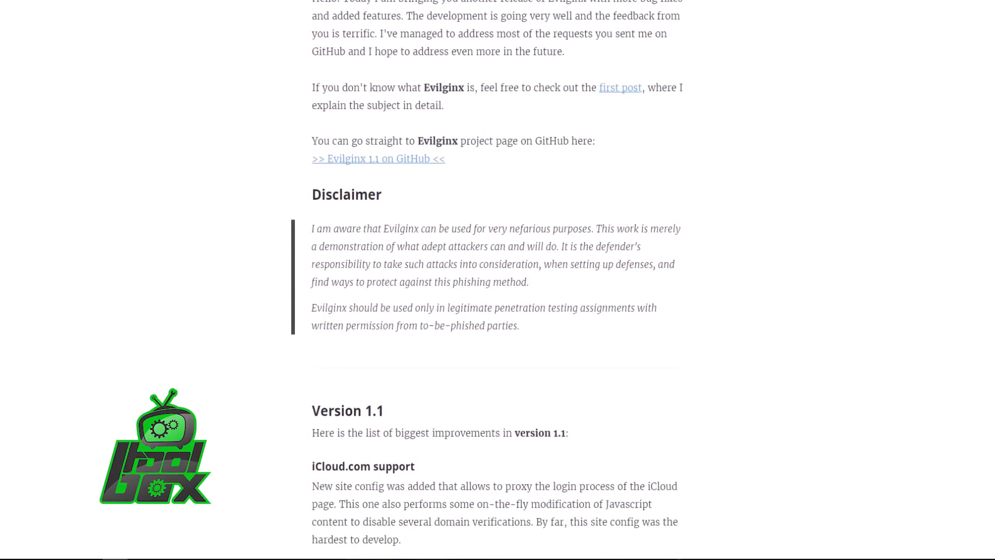
pyautogui.scroll(-3)
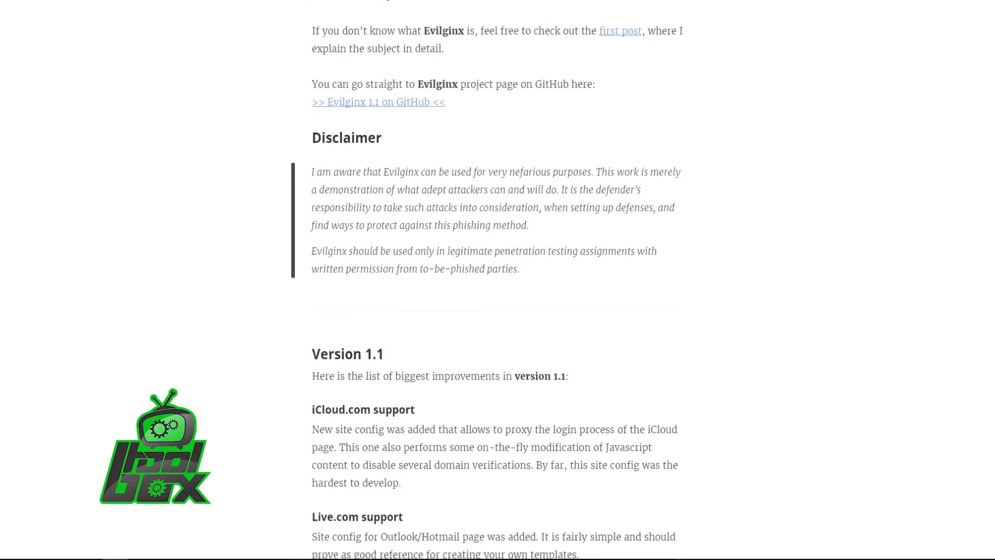
pyautogui.scroll(-3)
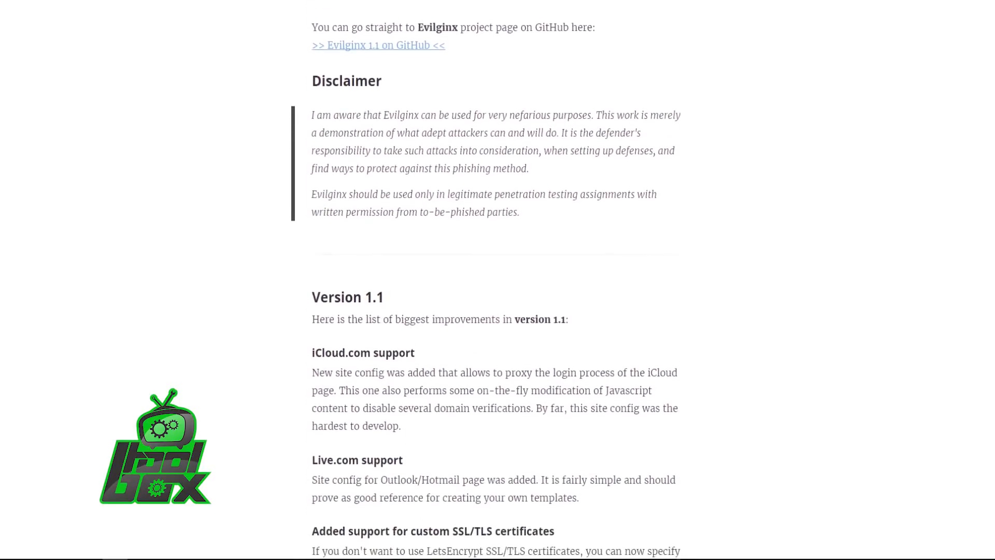
pyautogui.scroll(-3)
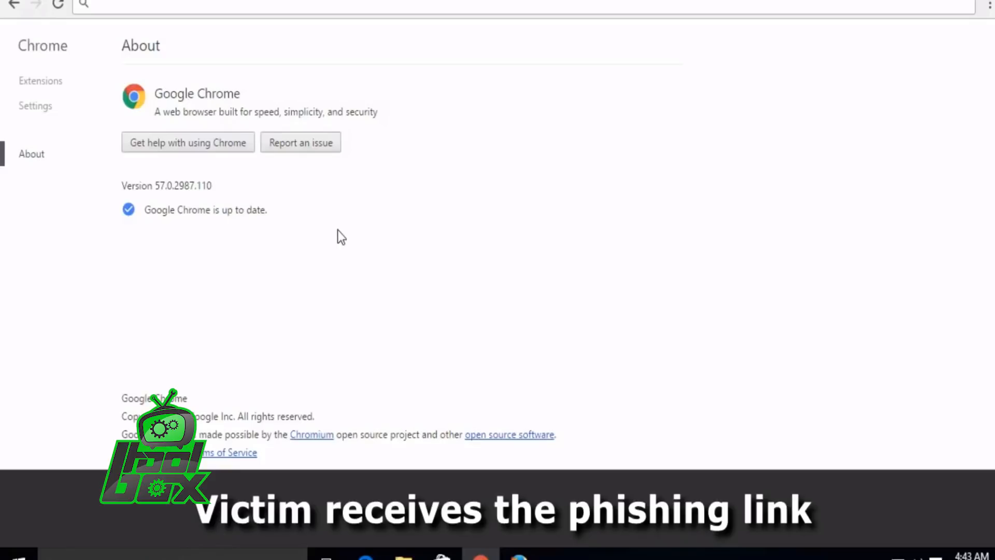
pyautogui.moveTo(413, 95)
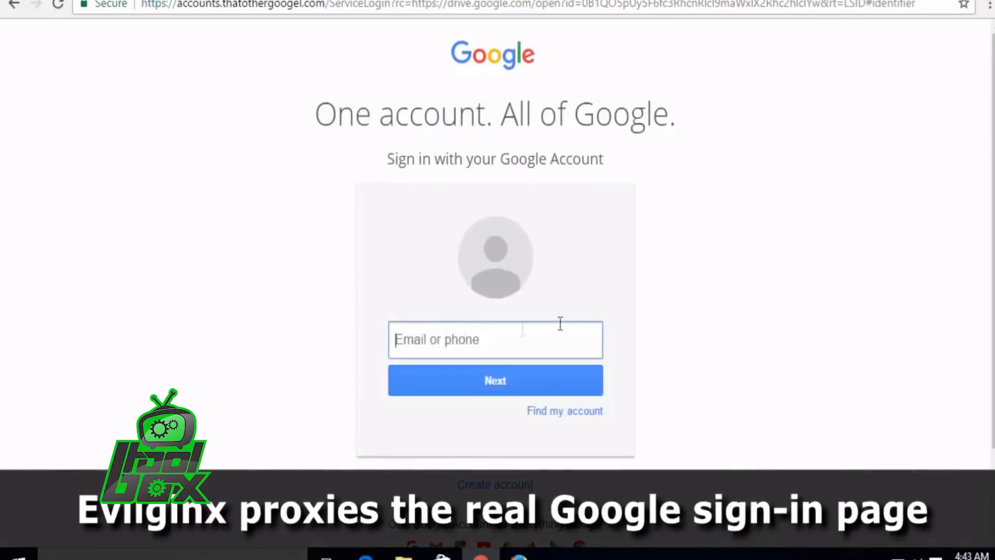
pyautogui.moveTo(675, 330)
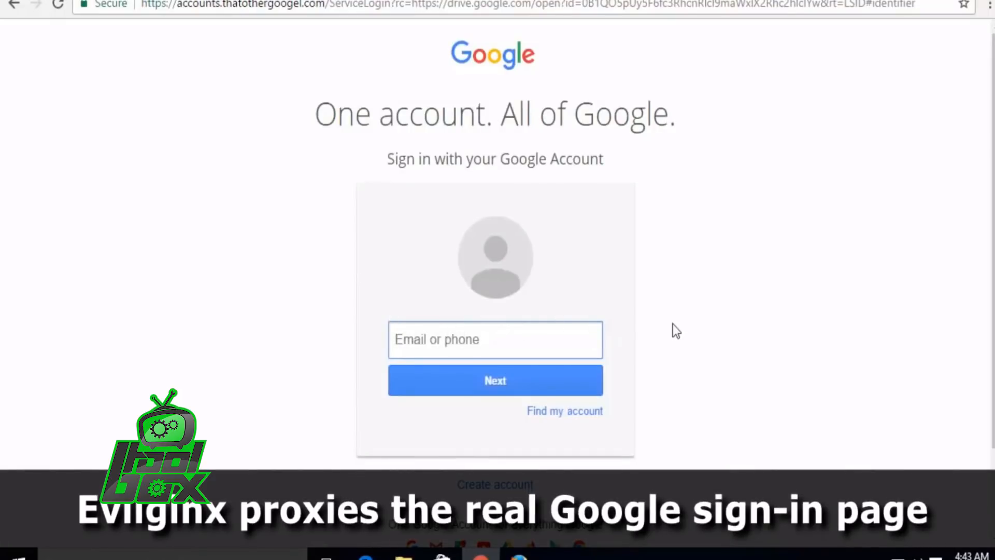
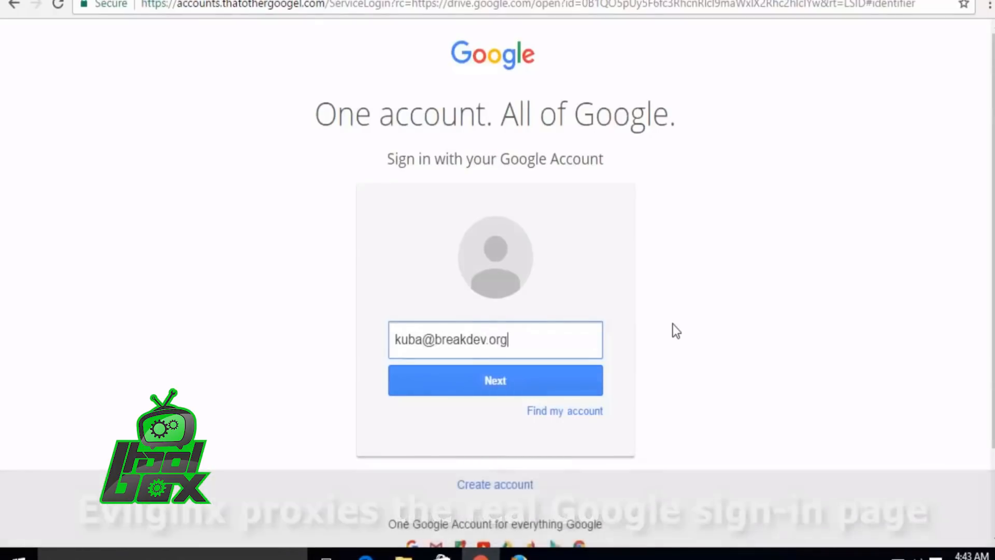
pyautogui.click(495, 380)
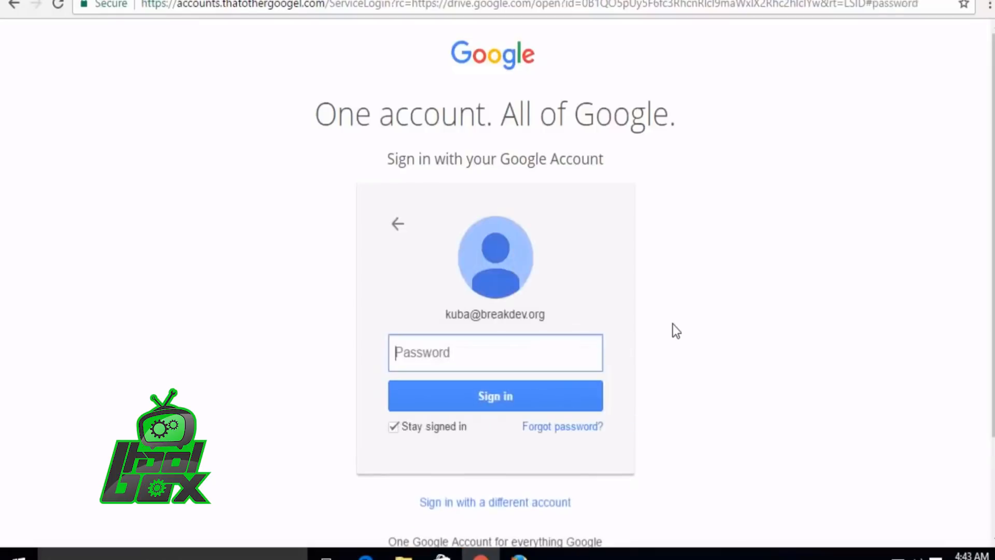
# Submit the account password, re-entering it after a wrong-password error, to reach 2-Step Verification
pyautogui.write('•')
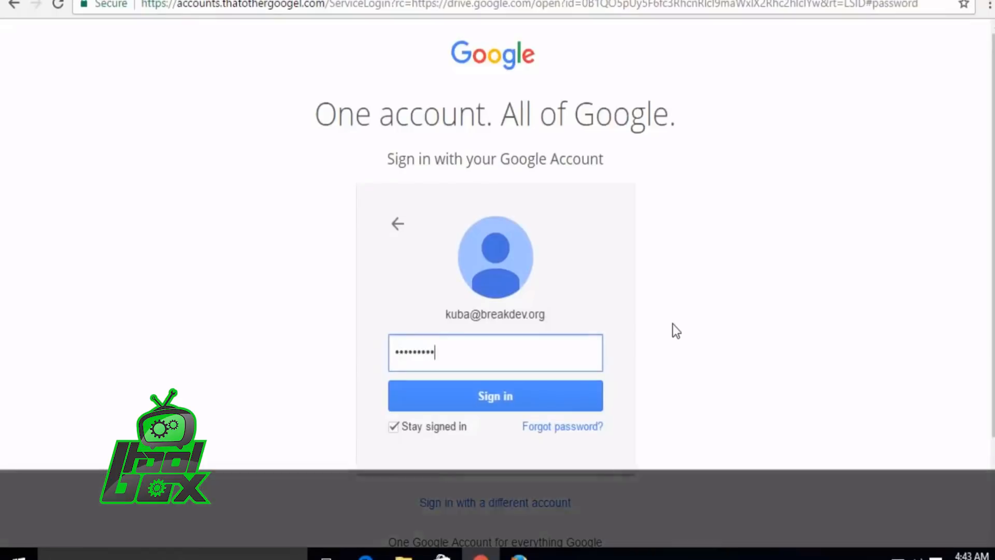
pyautogui.write('password')
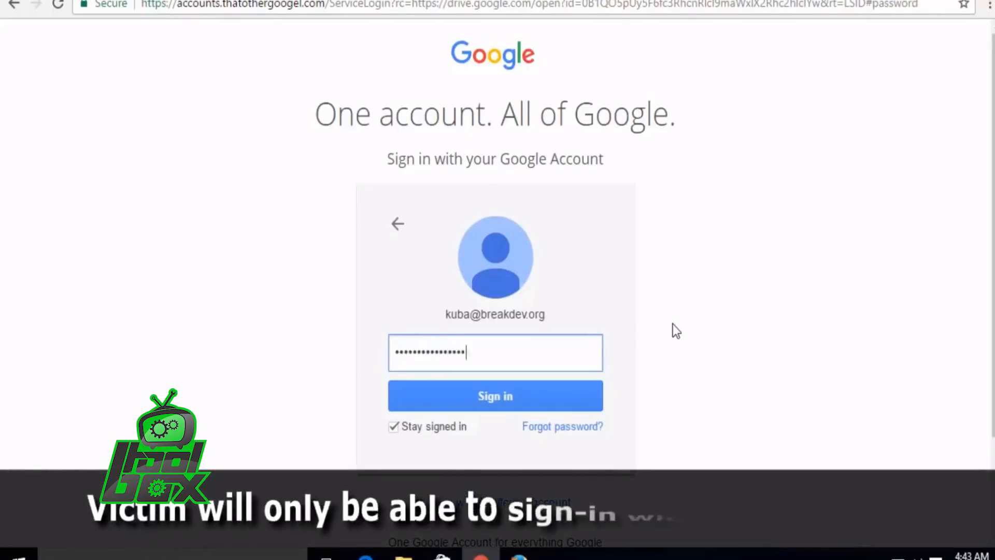
pyautogui.click(495, 395)
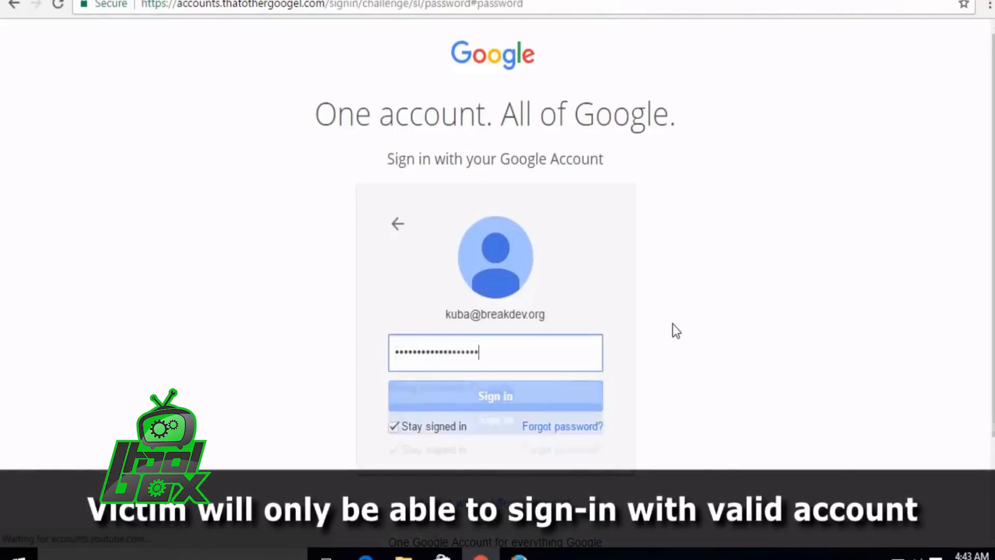
pyautogui.click(496, 395)
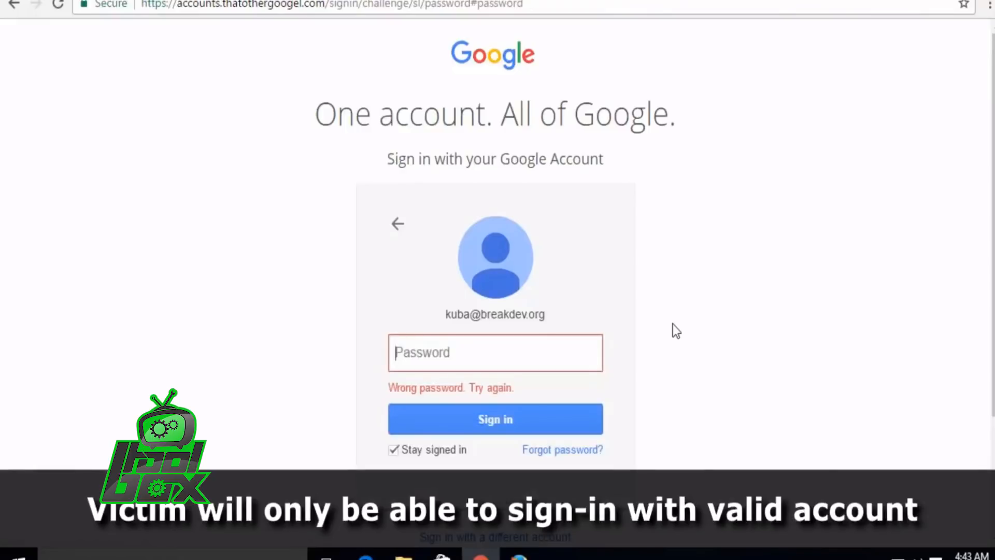
pyautogui.write('•')
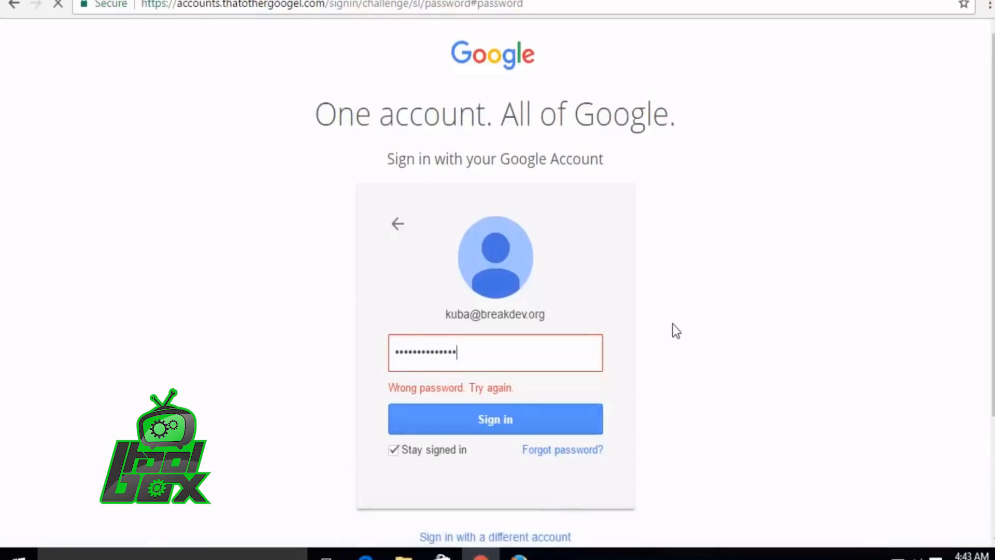
pyautogui.click(495, 418)
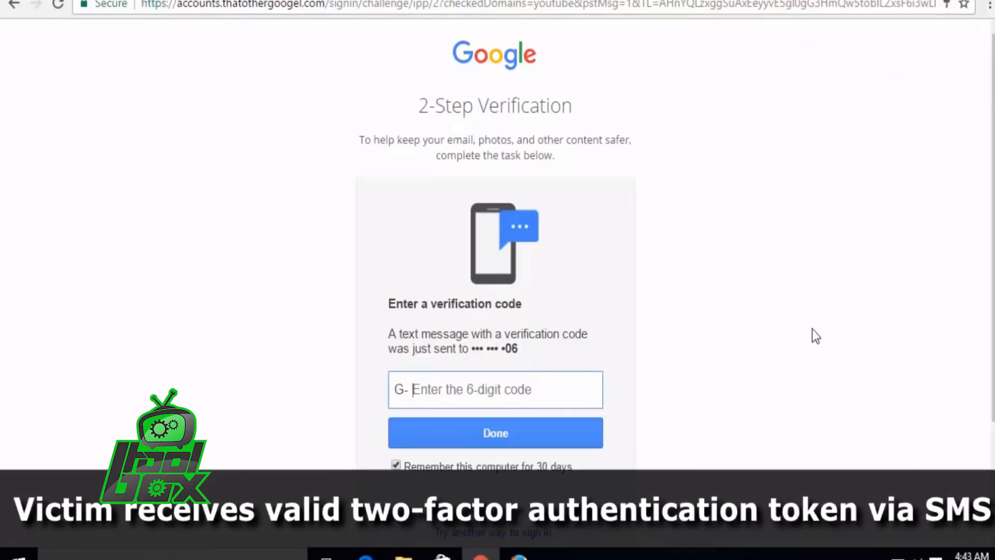
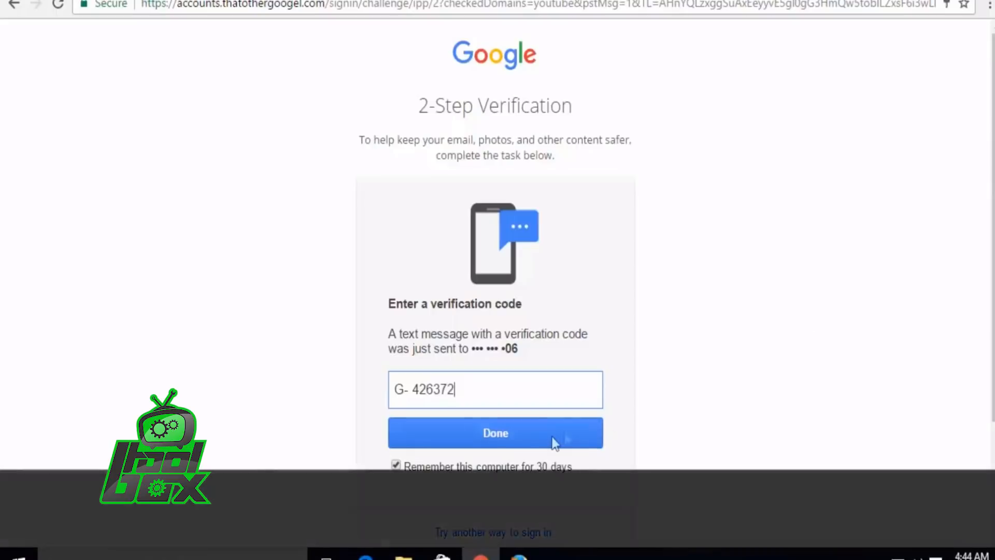
pyautogui.click(495, 434)
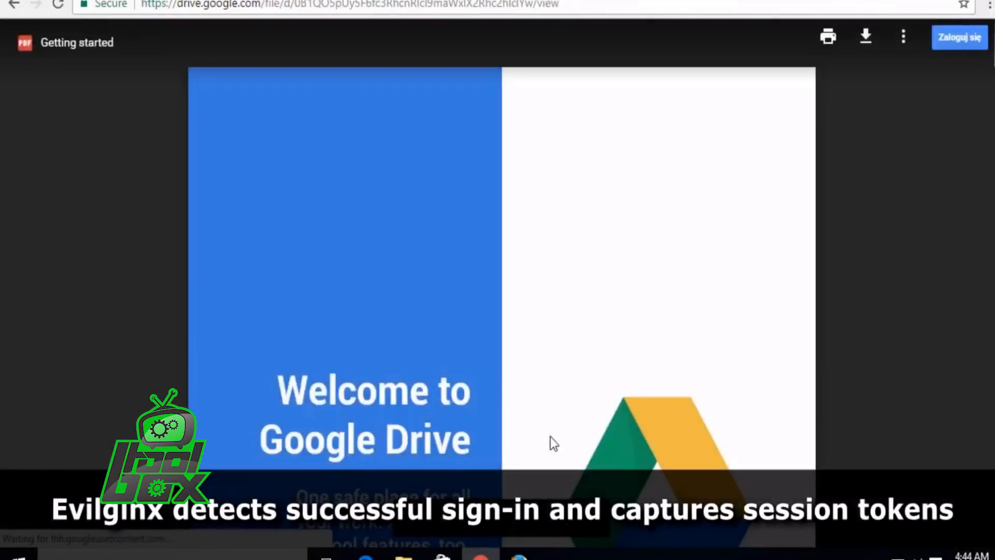
pyautogui.scroll(-3)
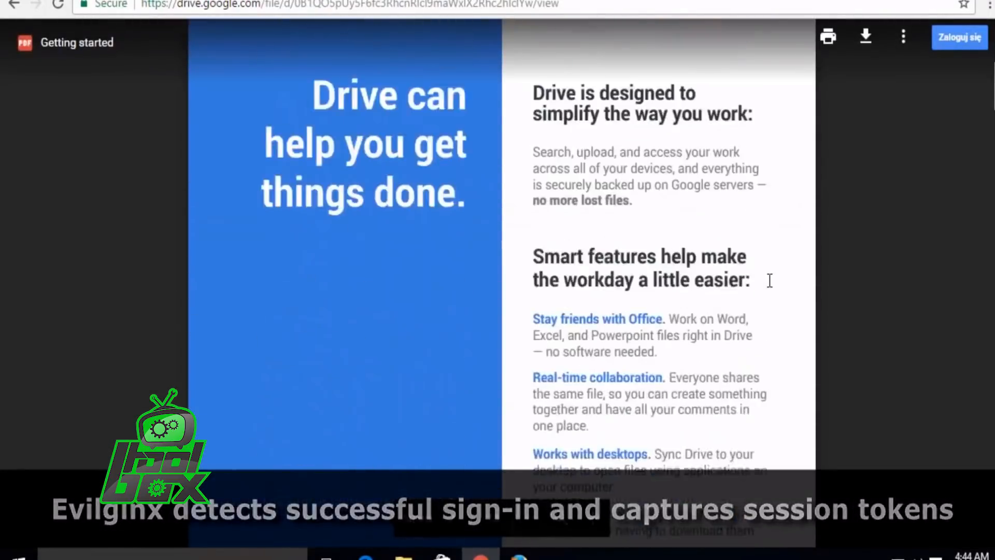
pyautogui.scroll(-3)
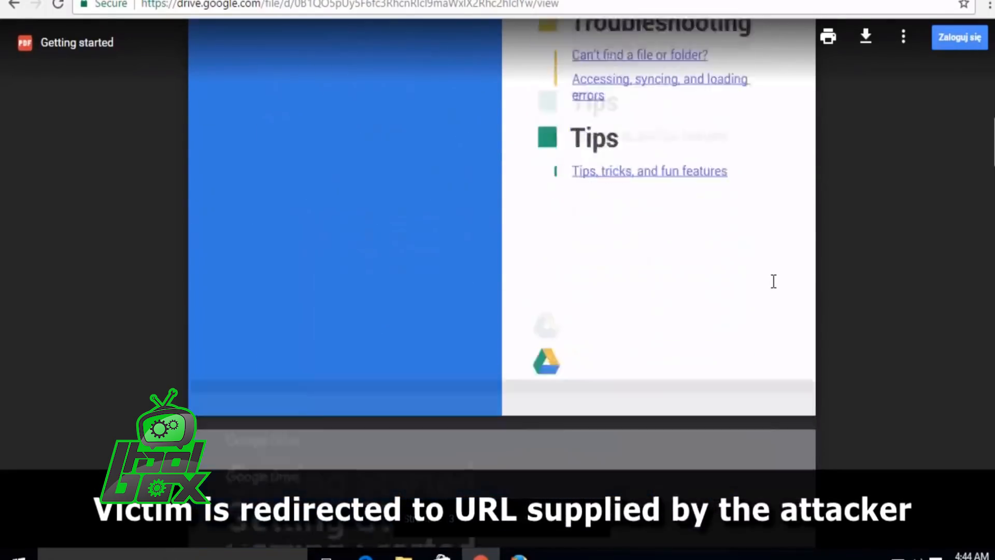
pyautogui.scroll(-3)
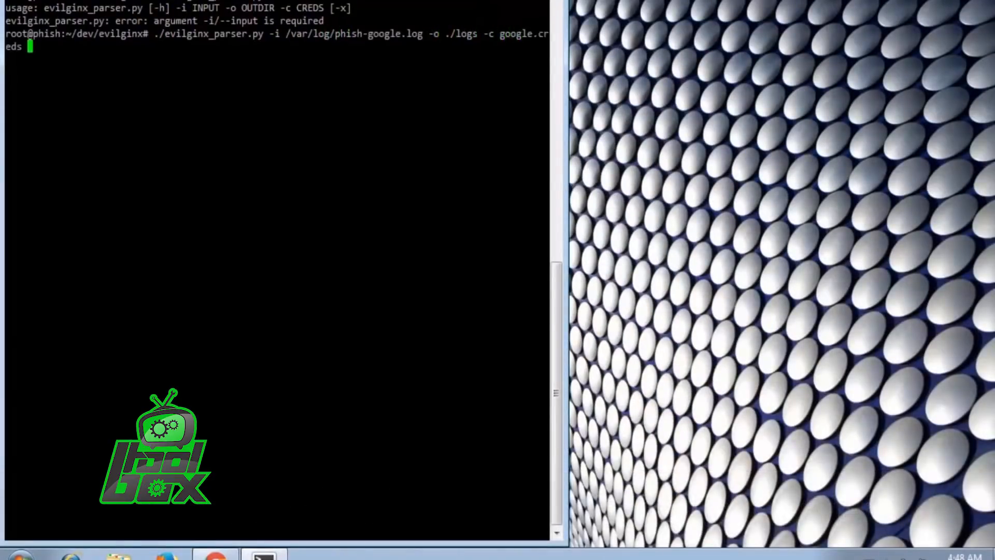
# Run evilginx_parser.py on /var/log/phish-google.log into ./logs and list the captured creds and tokens files
pyautogui.press('Return')
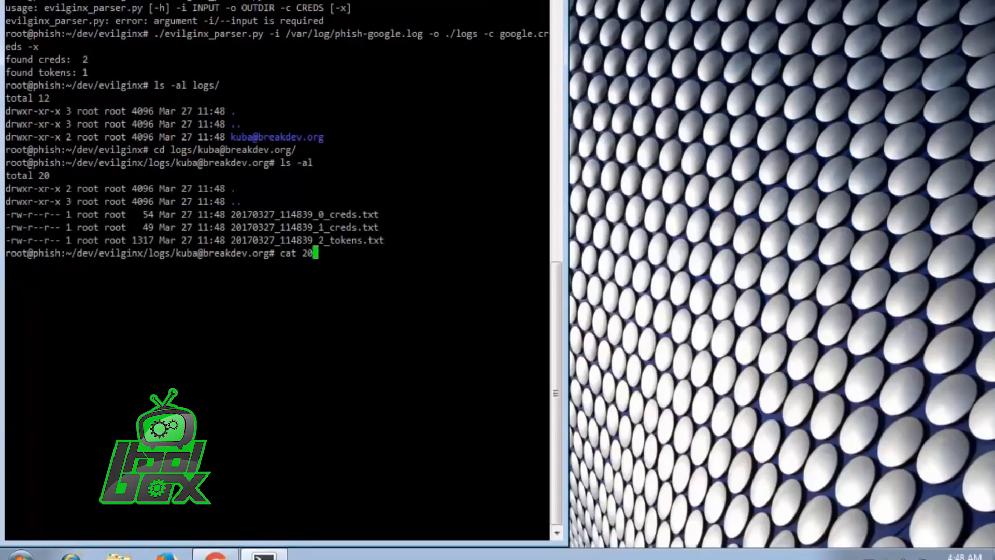
pyautogui.press('Return')
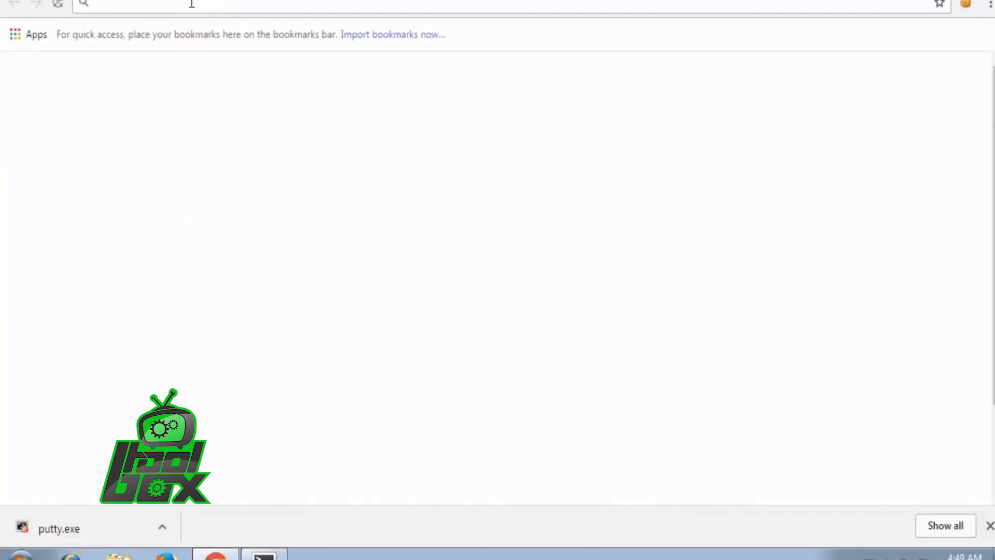
# On mail.google.com, import the captured session cookie text via EditThisCookie and reload Gmail as the victim
pyautogui.write('mail.google.com')
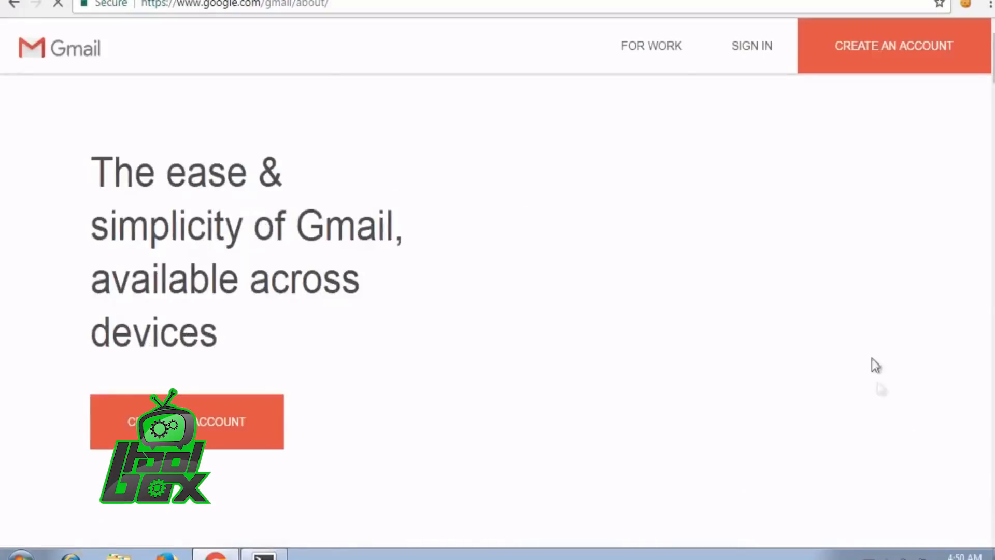
pyautogui.moveTo(965, 6)
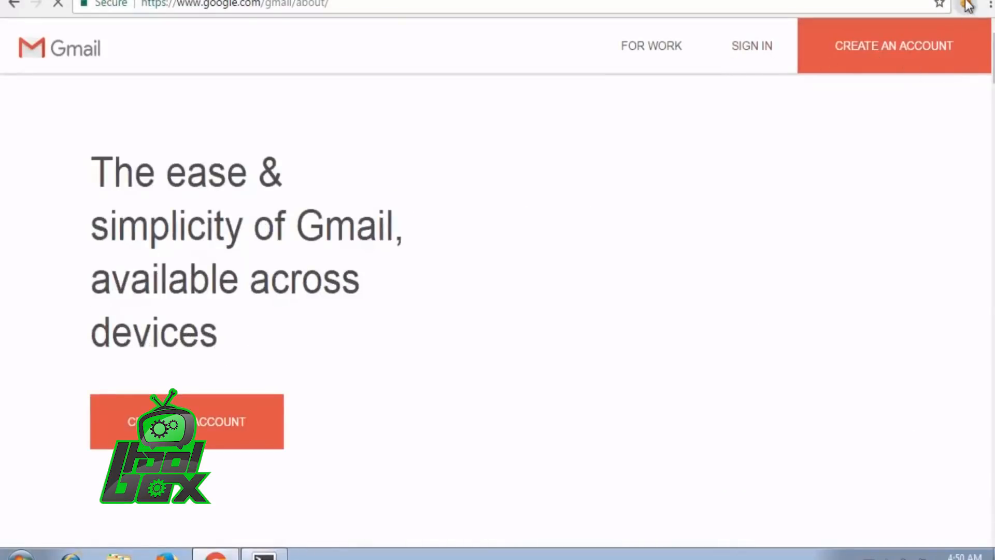
pyautogui.click(700, 34)
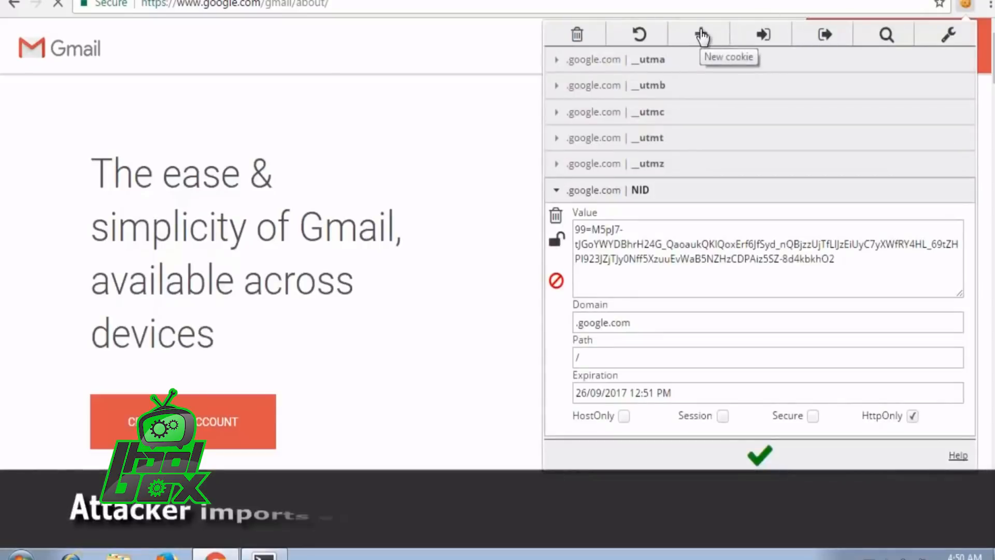
pyautogui.moveTo(762, 34)
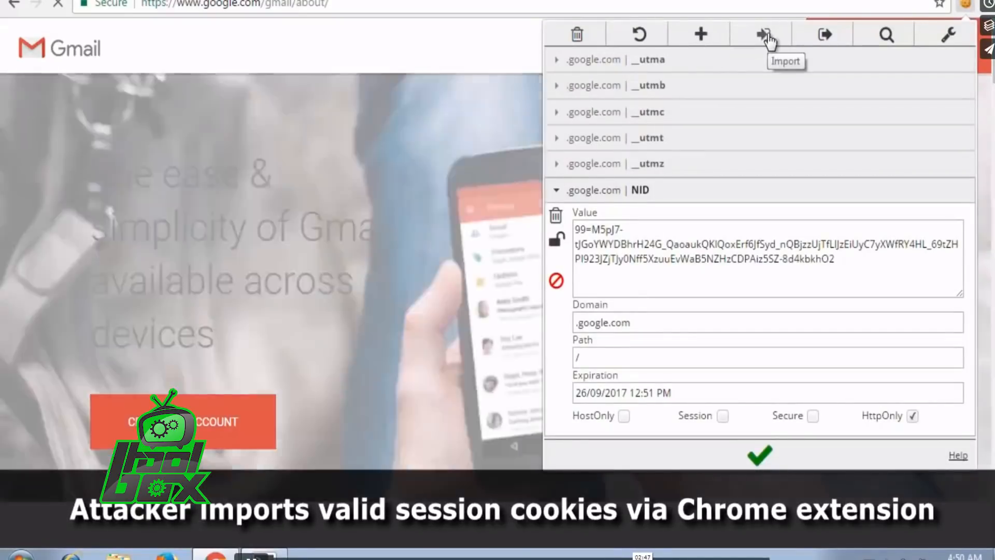
pyautogui.click(763, 35)
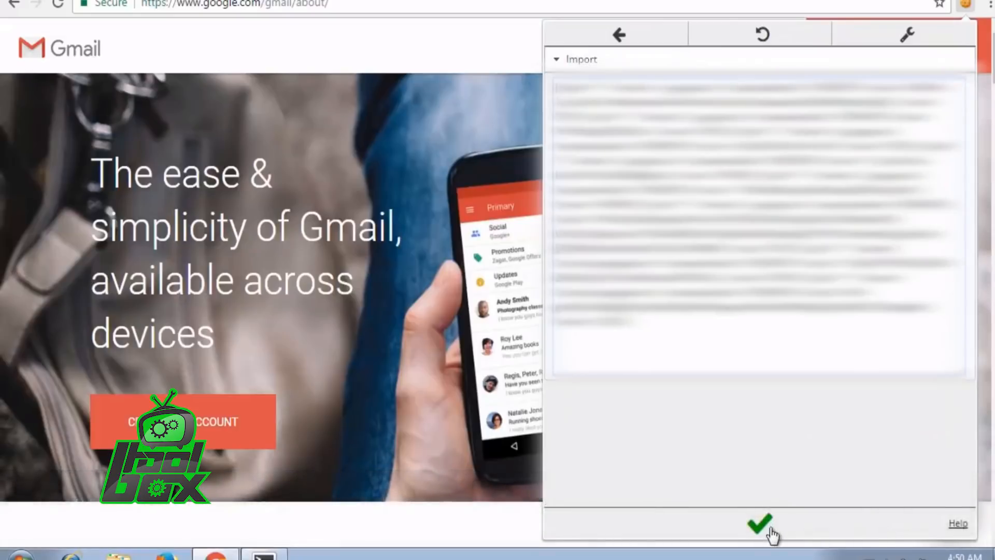
pyautogui.click(761, 523)
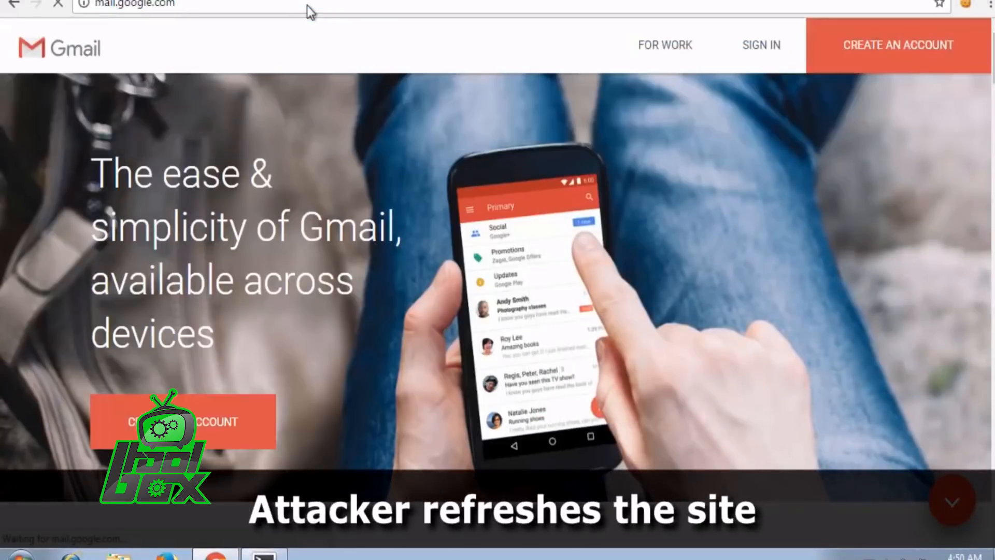
pyautogui.press('F5')
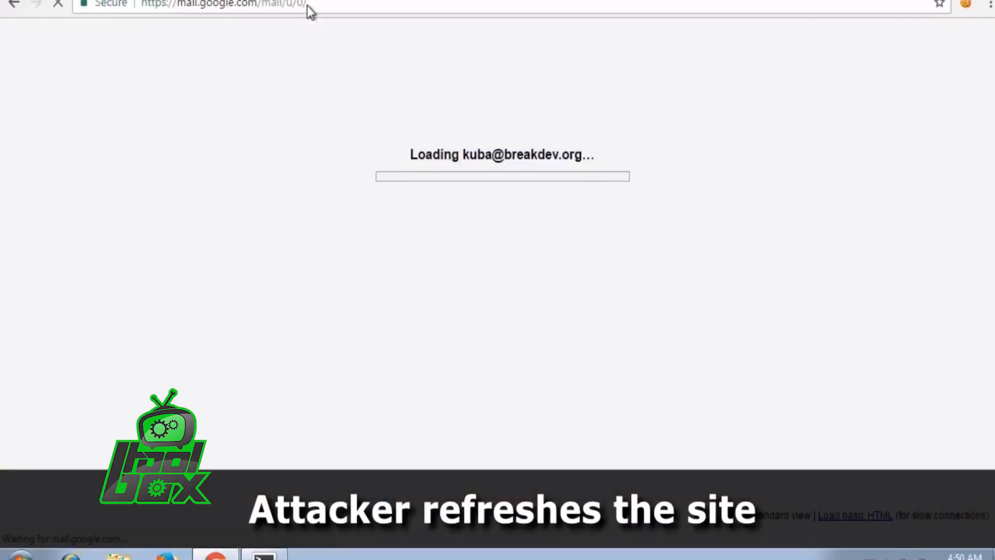